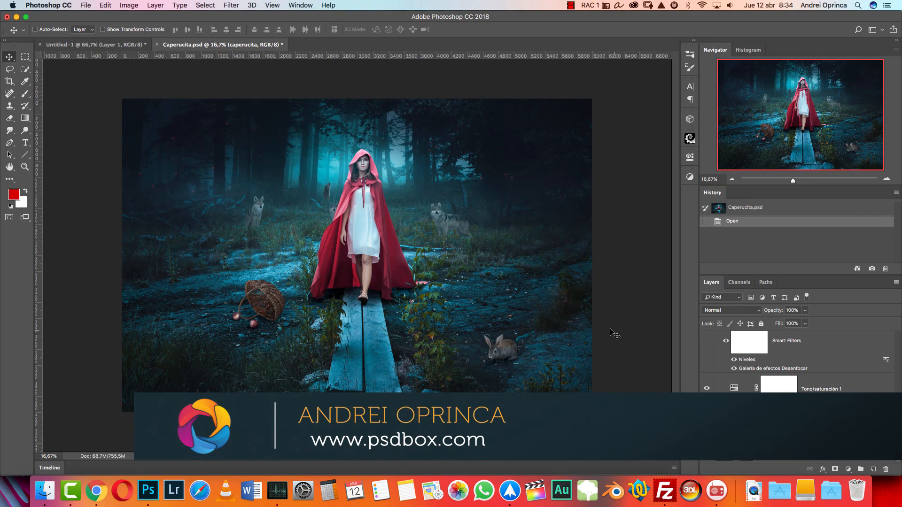
Step: Open austin-edwards-387987.jpg from the Stock folder as a new document
{"action": "key", "text": "cmd+o"}
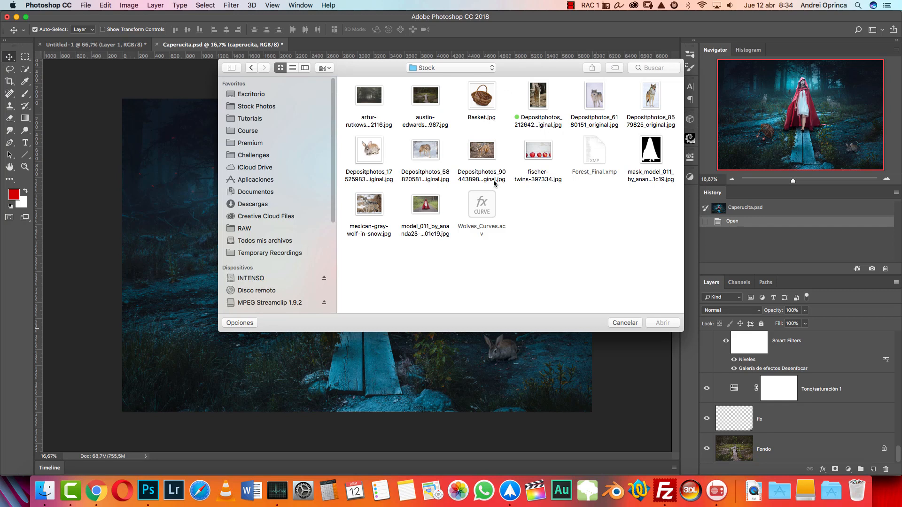
{"action": "mouse_move", "coordinate": [392, 102]}
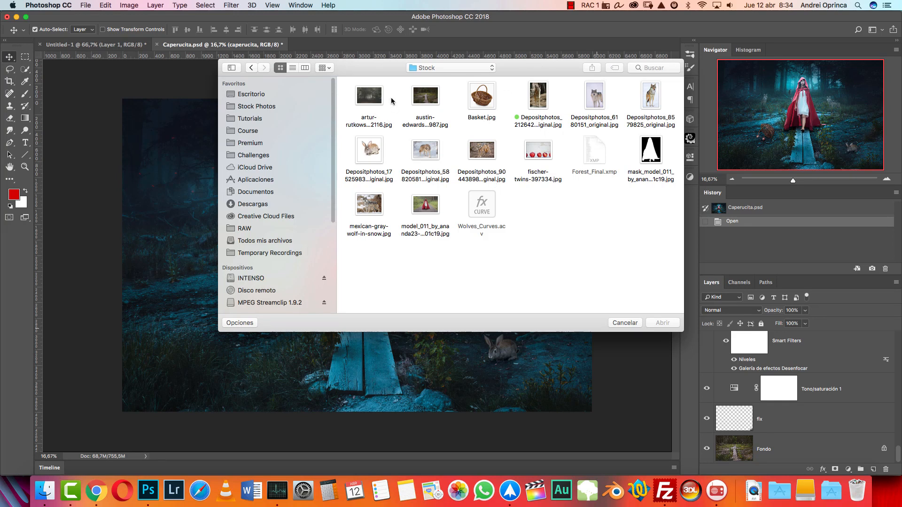
{"action": "left_click", "coordinate": [425, 95]}
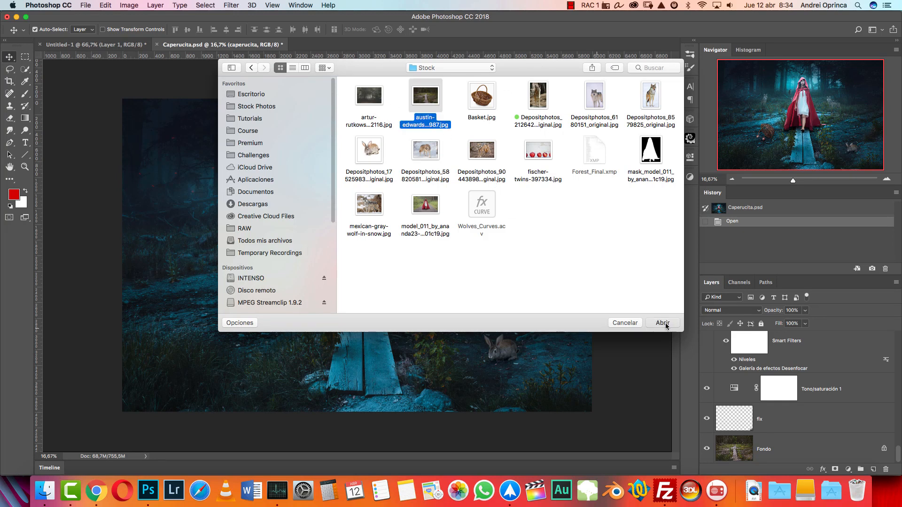
{"action": "left_click", "coordinate": [662, 322]}
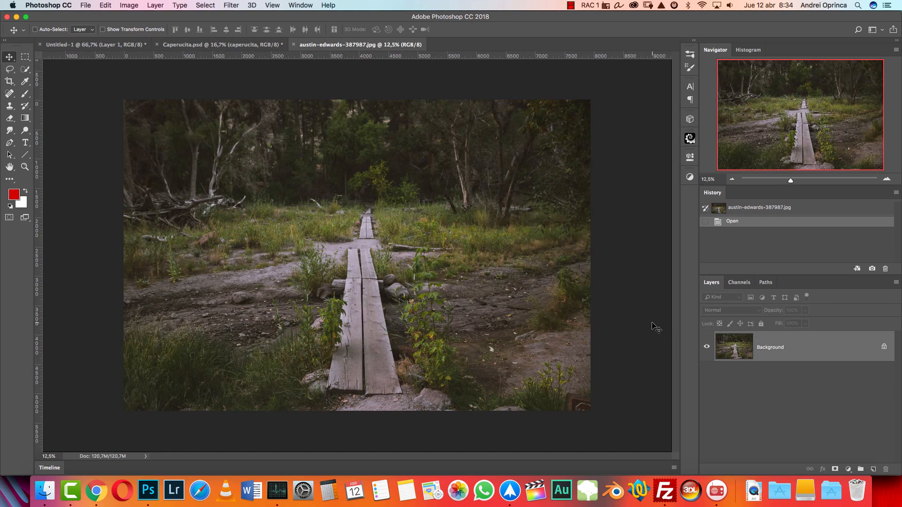
Step: Resize the boardwalk photo to 3000 px wide (3000 × 2001) via Image Size
{"action": "left_click", "coordinate": [128, 5]}
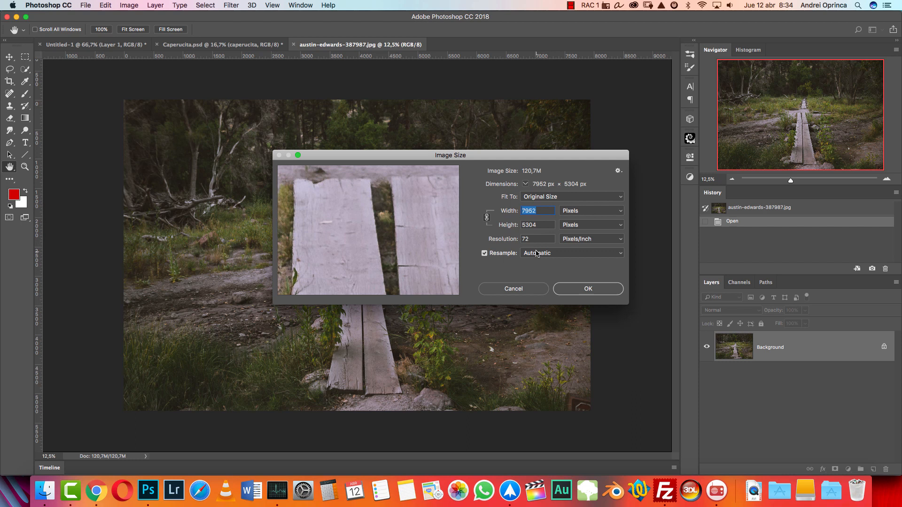
{"action": "mouse_move", "coordinate": [532, 233]}
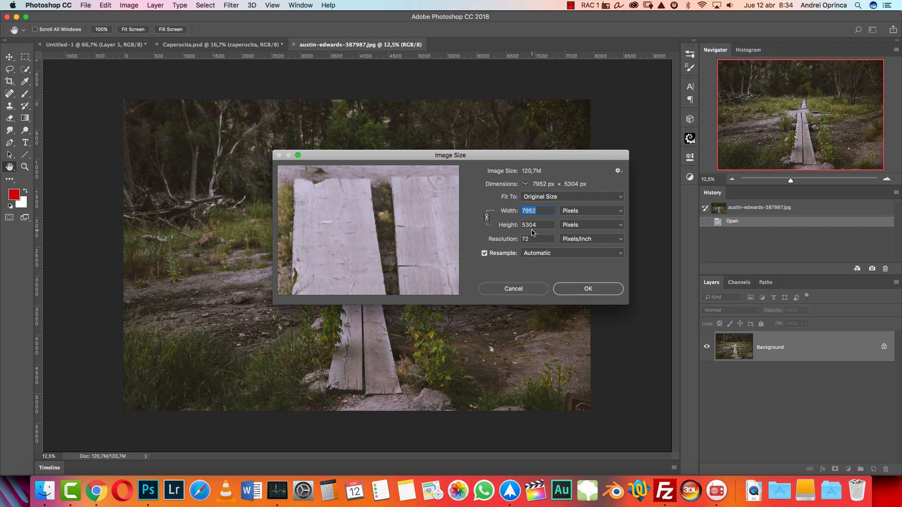
{"action": "type", "text": "3"}
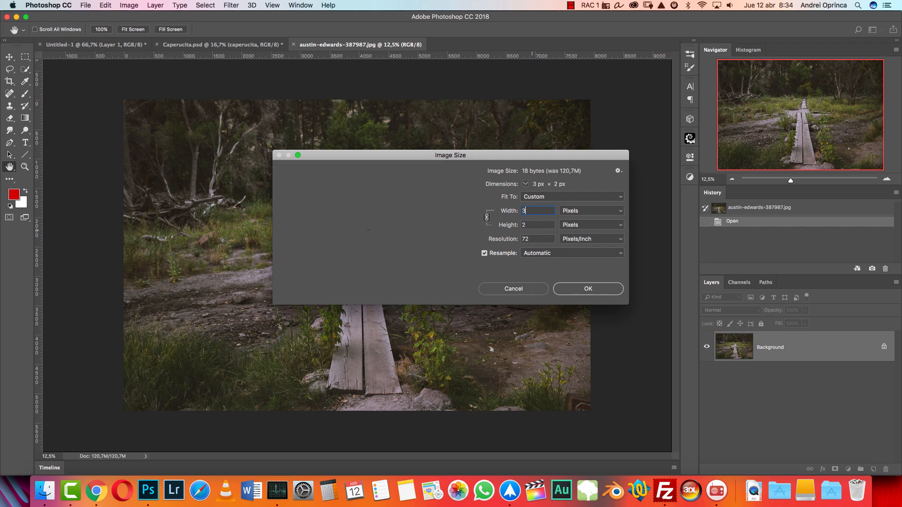
{"action": "type", "text": "000"}
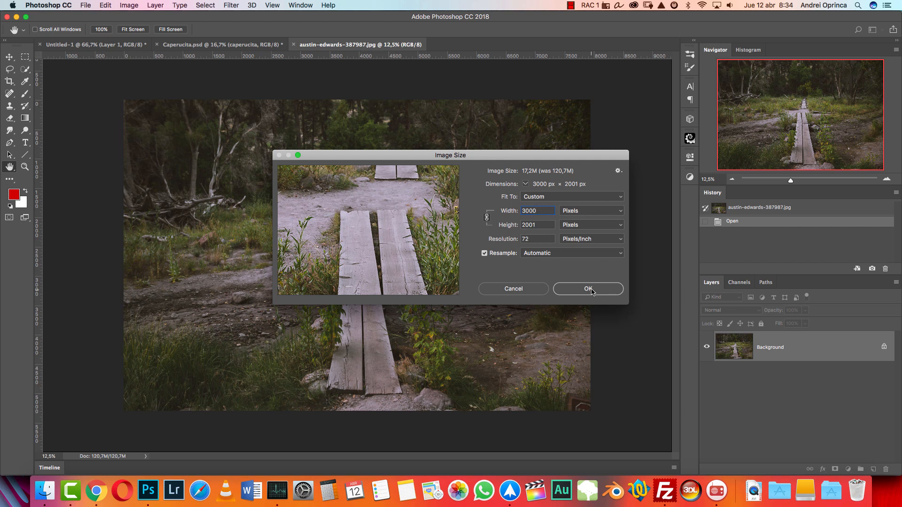
{"action": "left_click", "coordinate": [587, 289]}
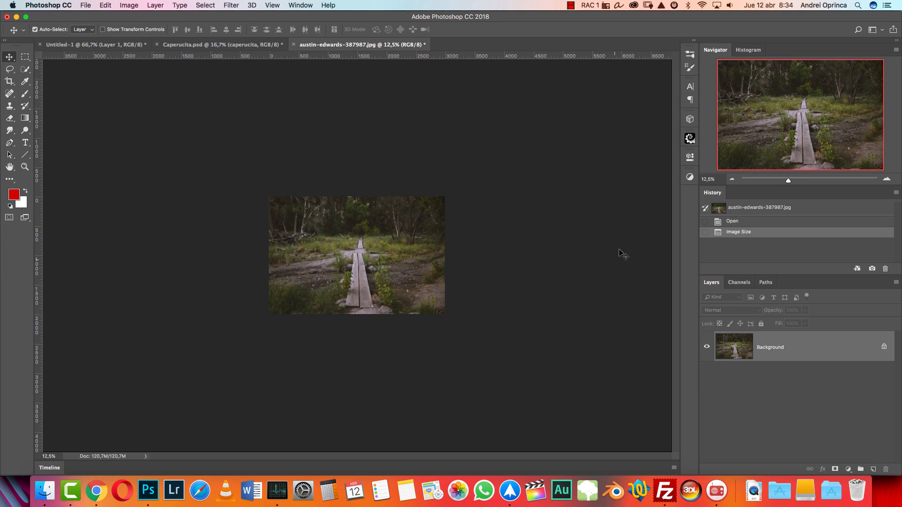
Step: On a new empty layer, clone-stamp sampled grass over the small metal sign at bottom right
{"action": "key", "text": "cmd+1"}
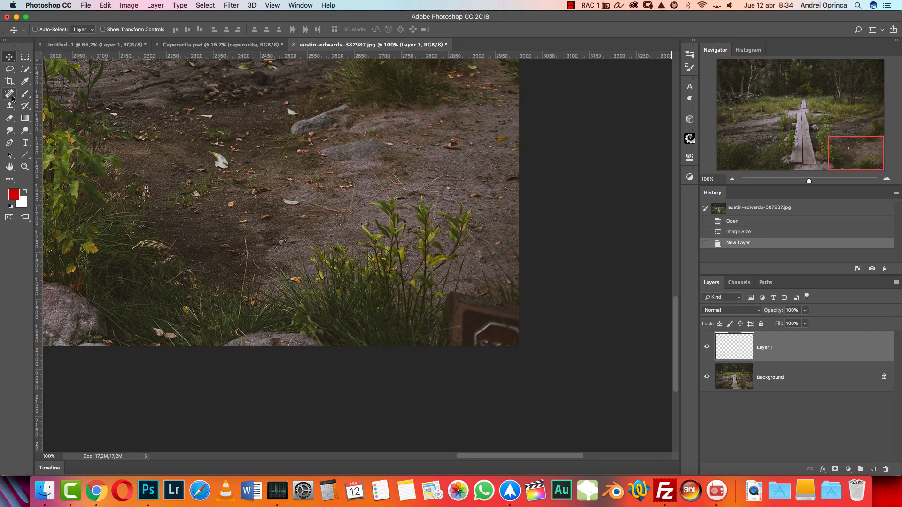
{"action": "left_click", "coordinate": [10, 105]}
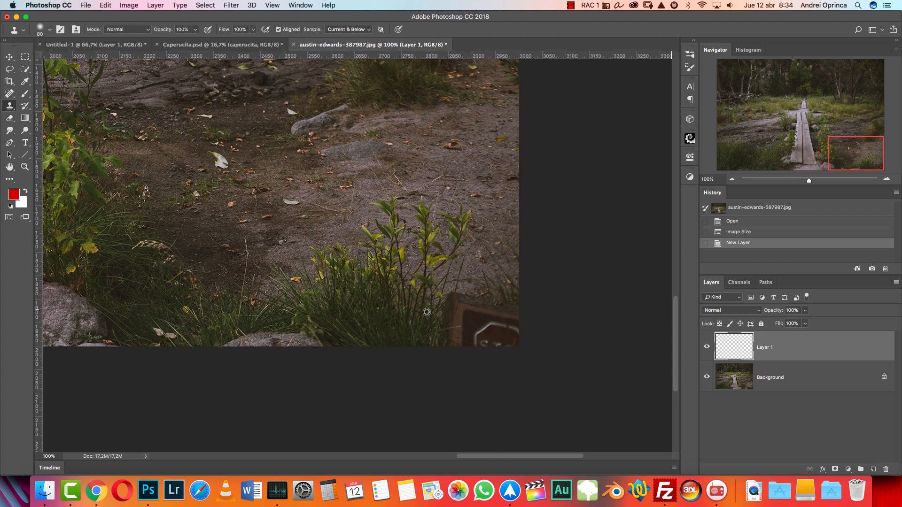
{"action": "left_click", "coordinate": [456, 297]}
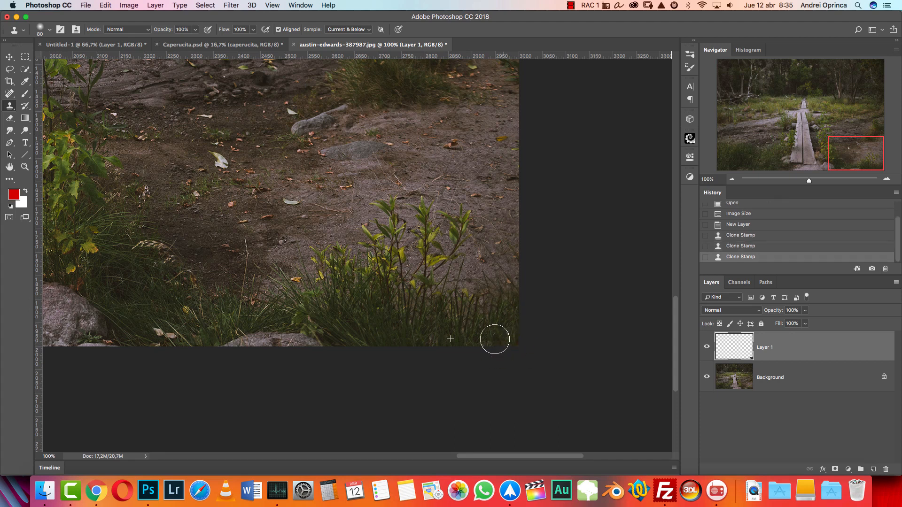
{"action": "mouse_move", "coordinate": [470, 303]}
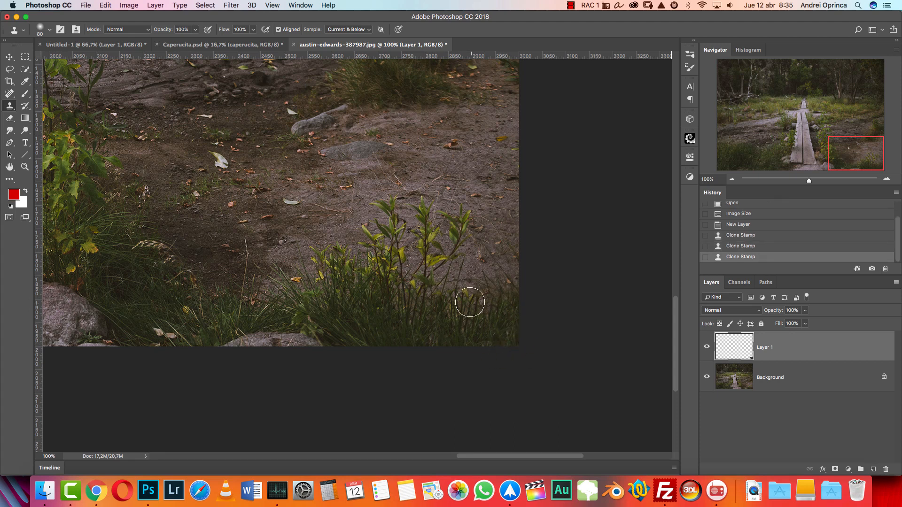
{"action": "key", "text": "cmd+1"}
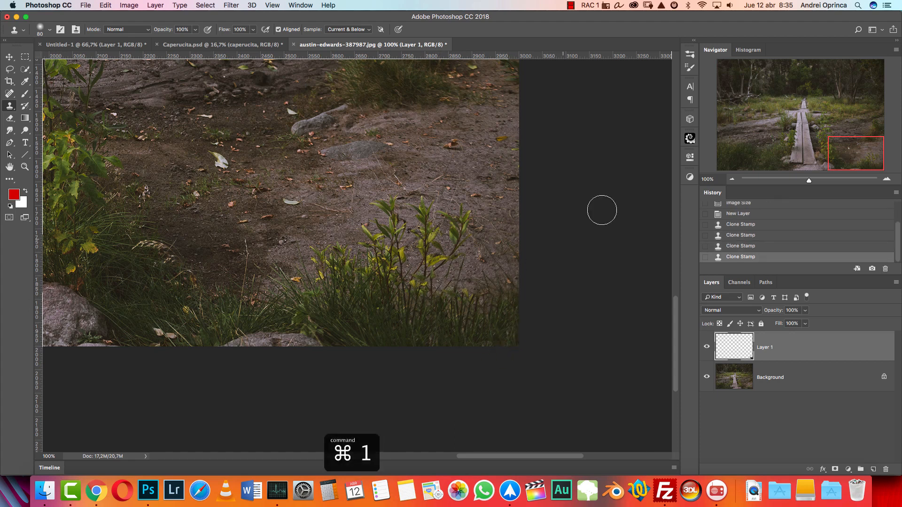
{"action": "key", "text": "cmd+1"}
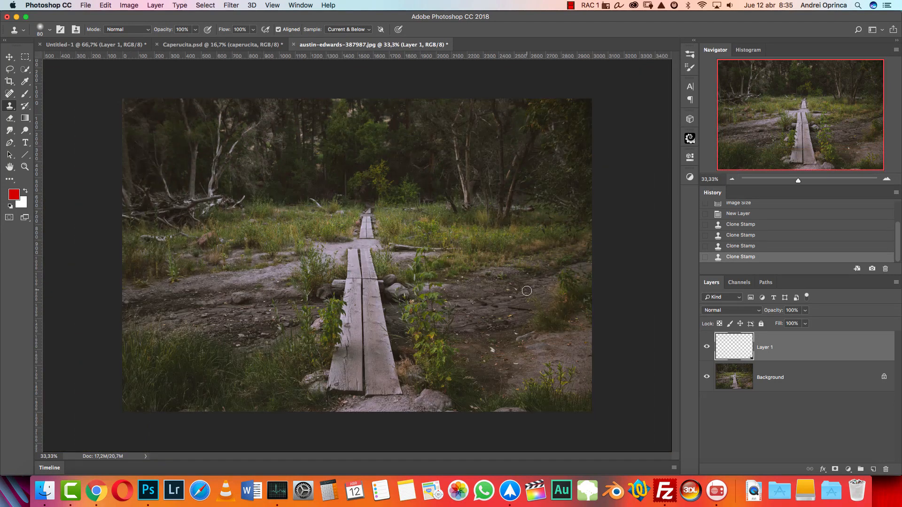
{"action": "mouse_move", "coordinate": [521, 309]}
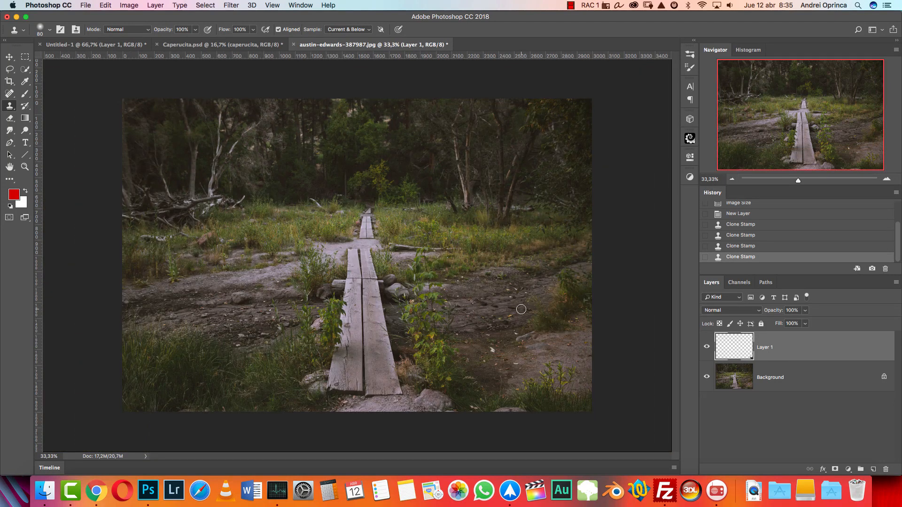
{"action": "mouse_move", "coordinate": [565, 259]}
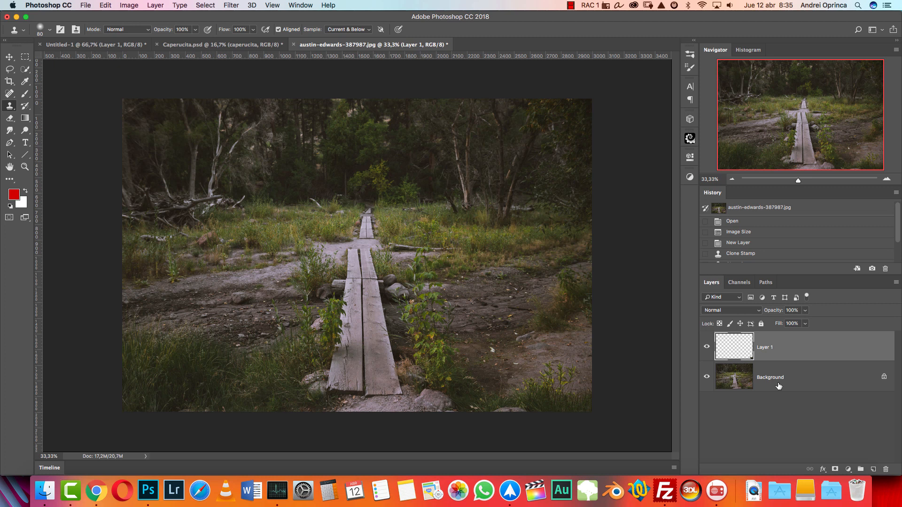
{"action": "mouse_move", "coordinate": [517, 388]}
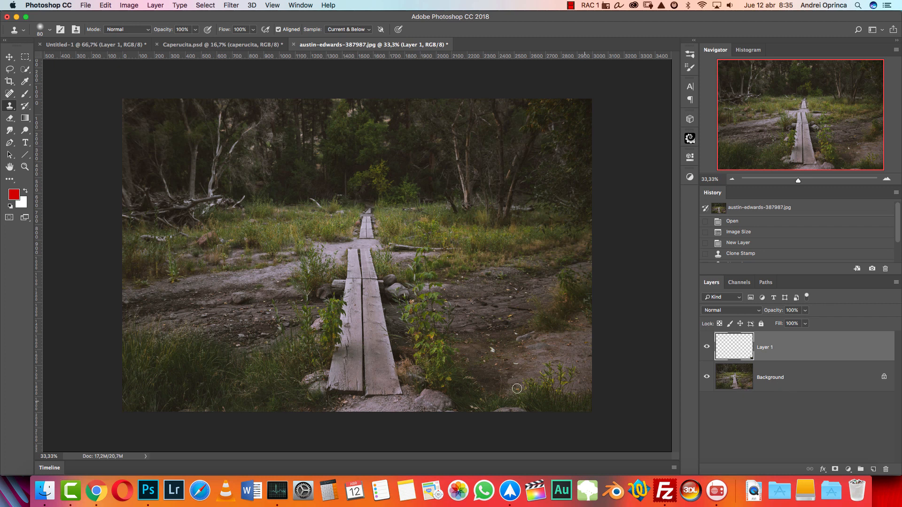
{"action": "mouse_move", "coordinate": [418, 332]}
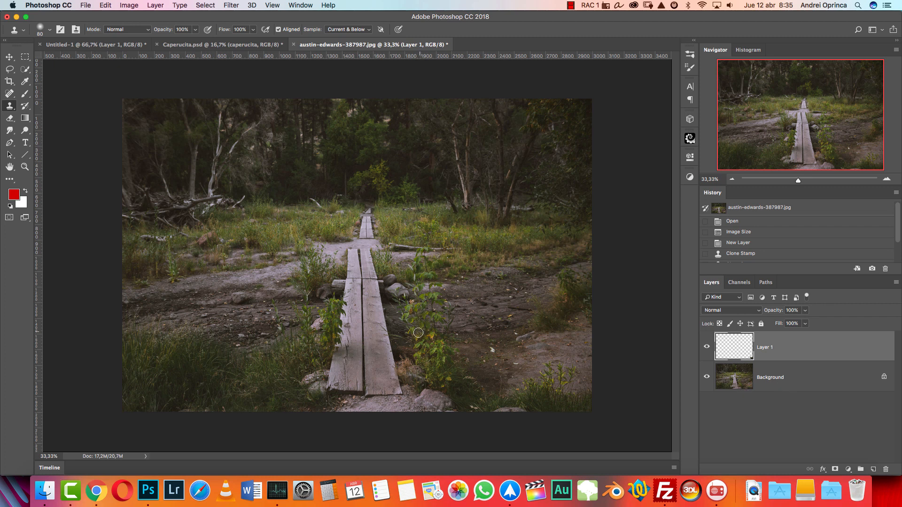
{"action": "mouse_move", "coordinate": [474, 230]}
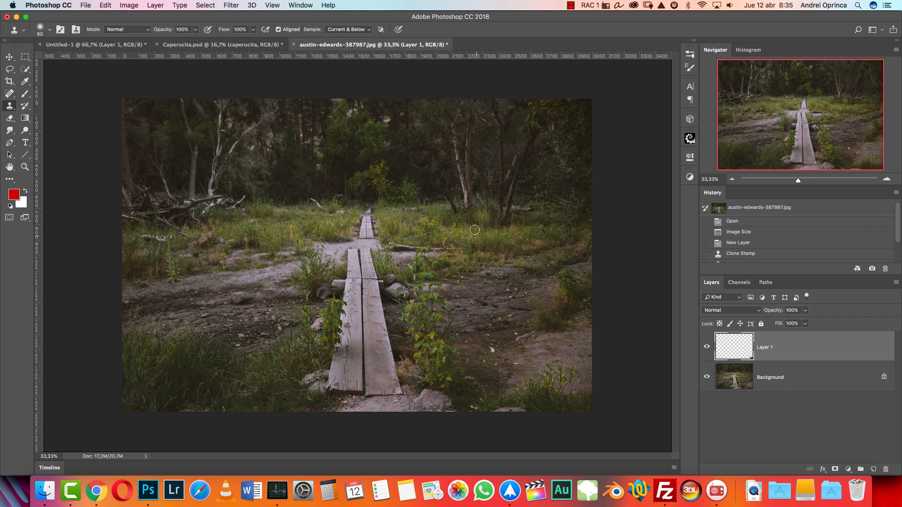
{"action": "mouse_move", "coordinate": [416, 268]}
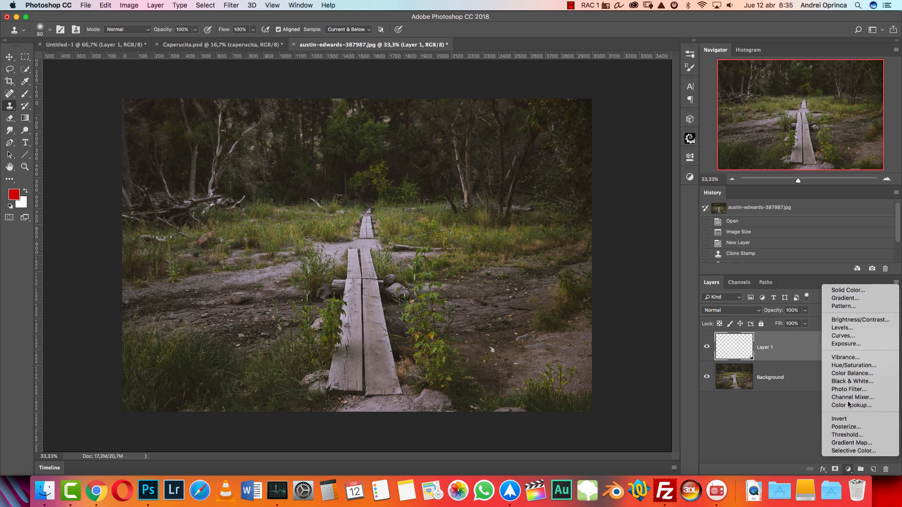
Step: Add a Hue/Saturation adjustment layer and pull Saturation down to mute the photo's colours
{"action": "left_click", "coordinate": [852, 365]}
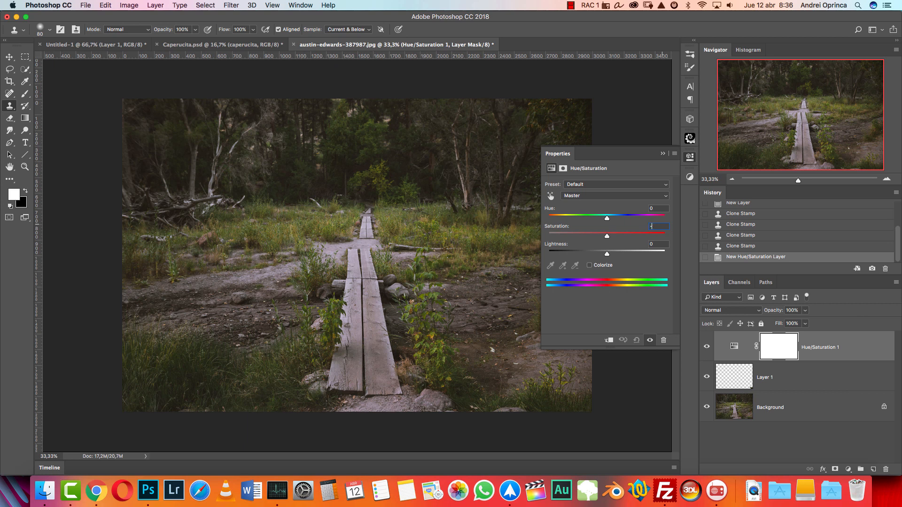
{"action": "left_click_drag", "start_coordinate": [606, 235], "coordinate": [590, 236]}
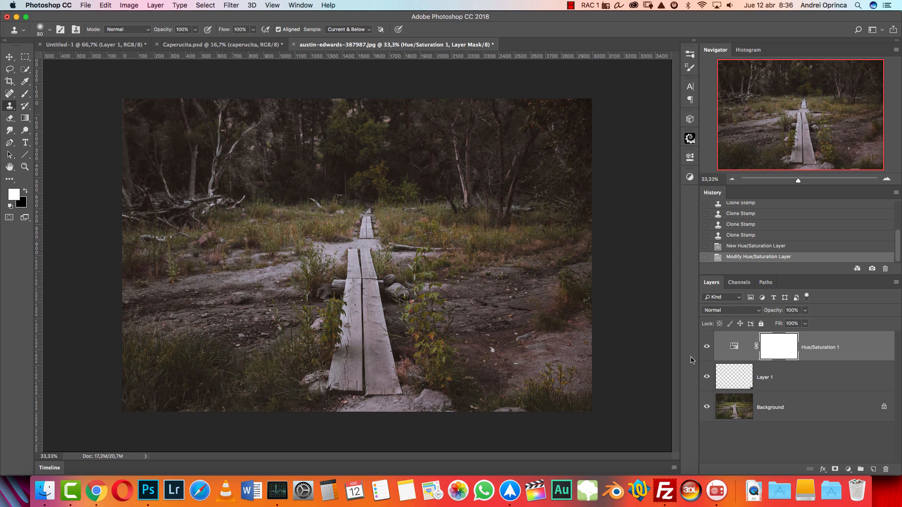
{"action": "mouse_move", "coordinate": [810, 389]}
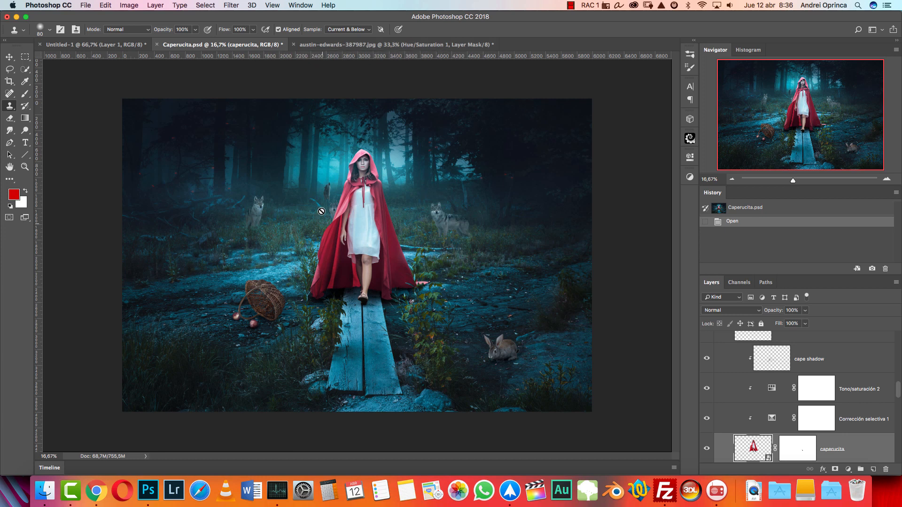
Step: Paste the misty forest photo into the boardwalk document and scale it up over the upper half
{"action": "left_click", "coordinate": [394, 44]}
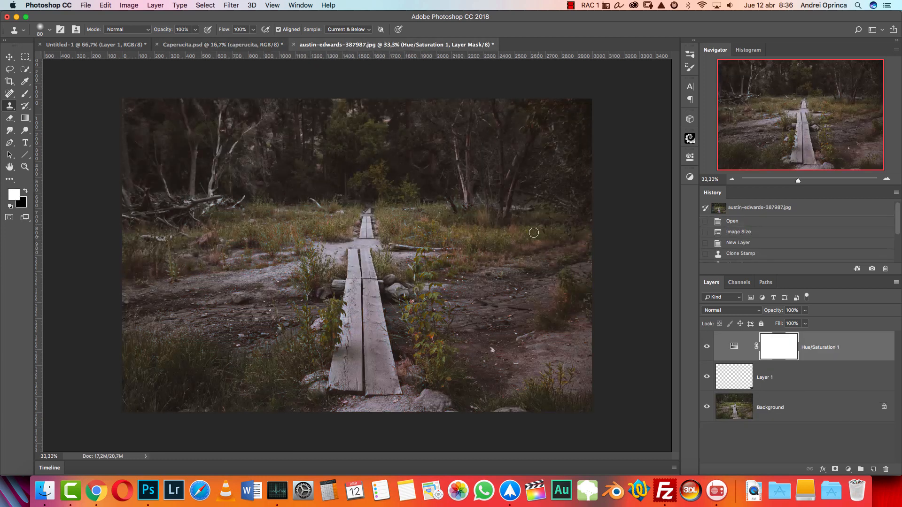
{"action": "key", "text": "cmd+o"}
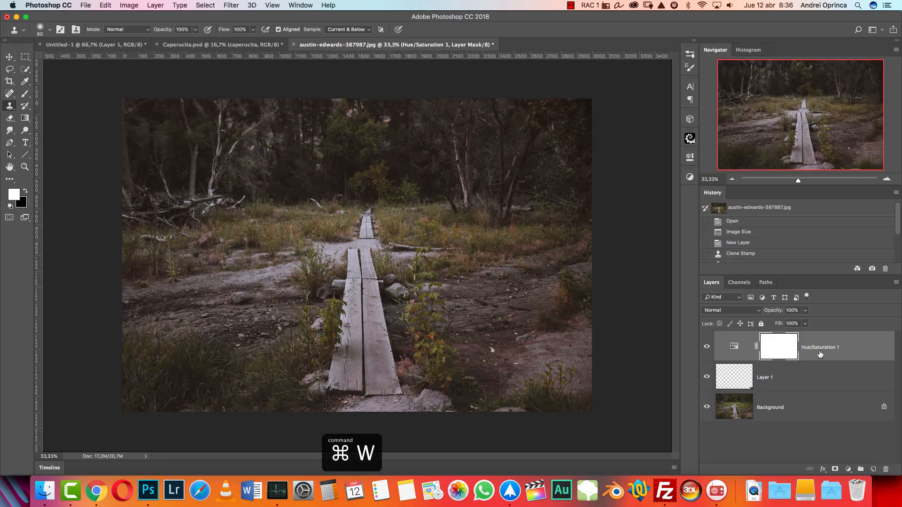
{"action": "key", "text": "cmd+v"}
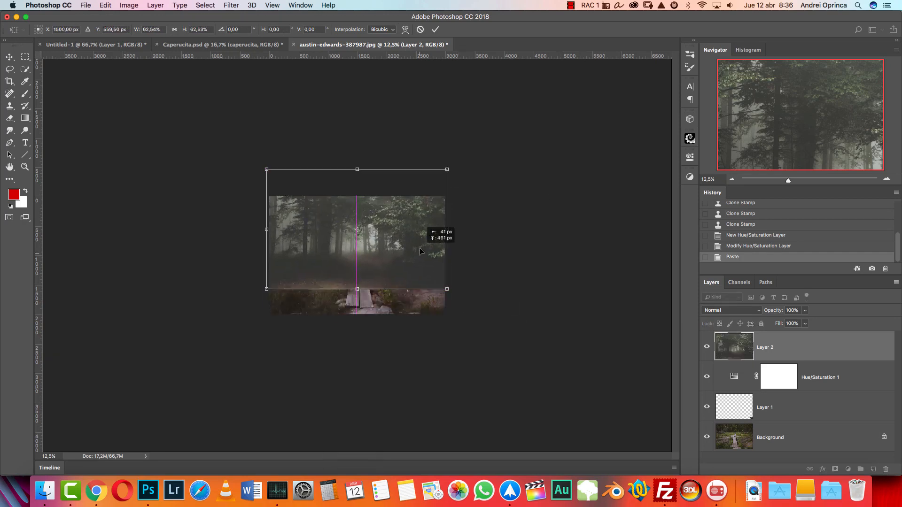
{"action": "left_click_drag", "start_coordinate": [446, 169], "coordinate": [461, 158]}
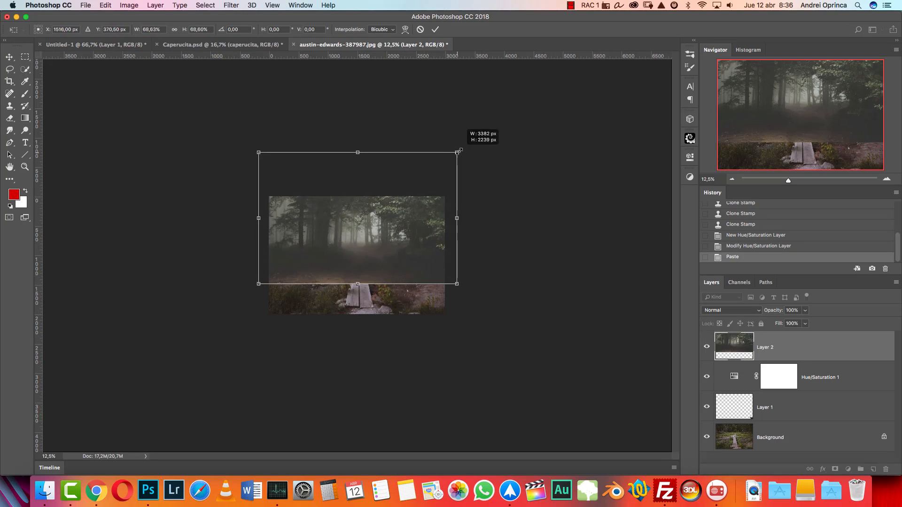
{"action": "left_click_drag", "start_coordinate": [456, 152], "coordinate": [458, 150]}
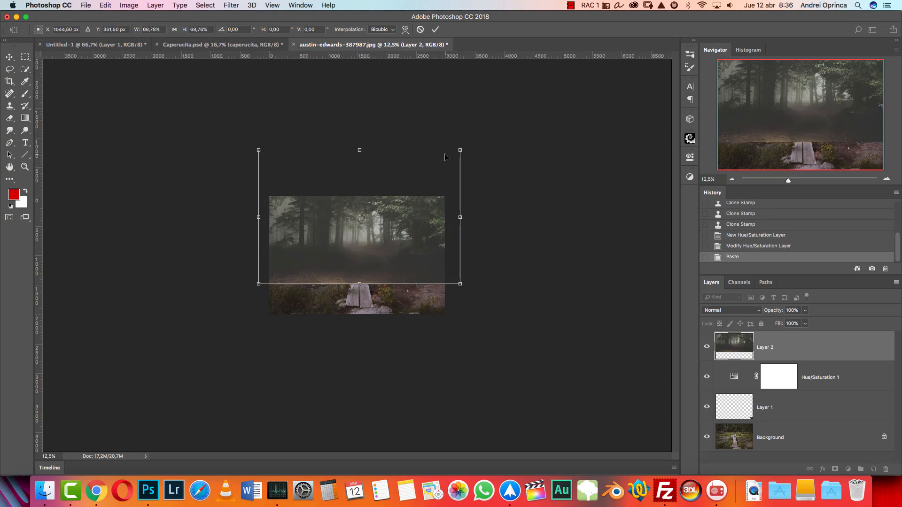
Step: Compare with the Caperucita composite, return to the boardwalk document and commit the transform
{"action": "left_click", "coordinate": [221, 44]}
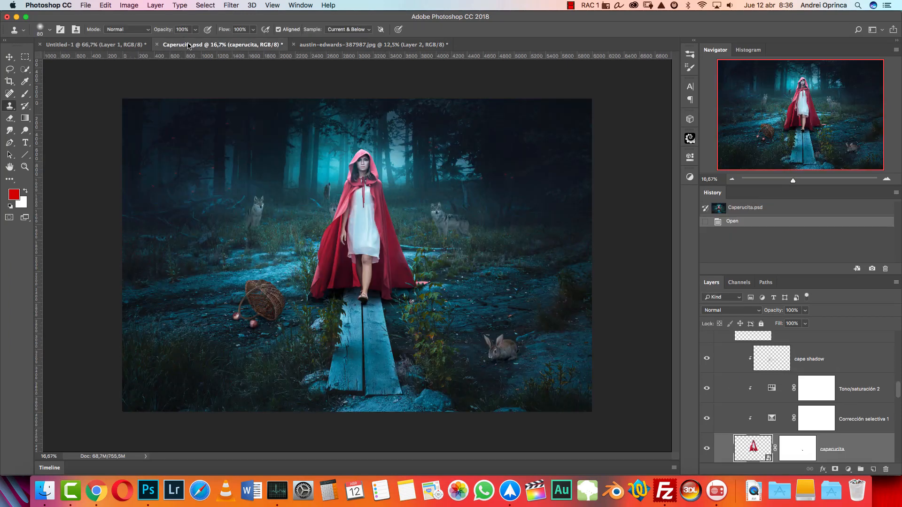
{"action": "left_click", "coordinate": [372, 44]}
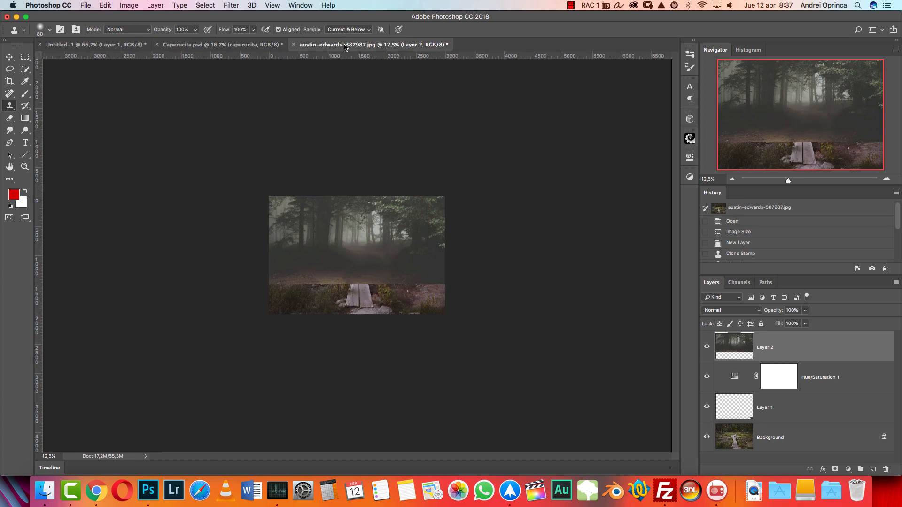
{"action": "left_click", "coordinate": [10, 57]}
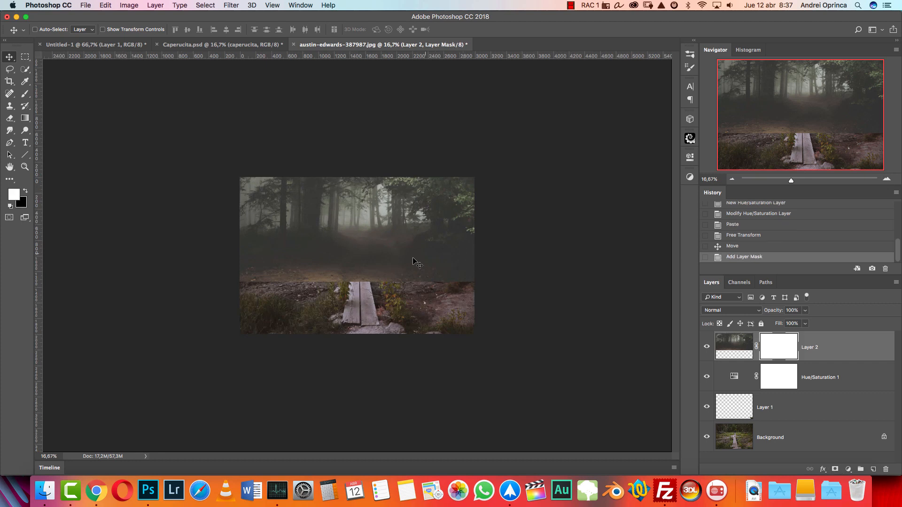
{"action": "mouse_move", "coordinate": [536, 272]}
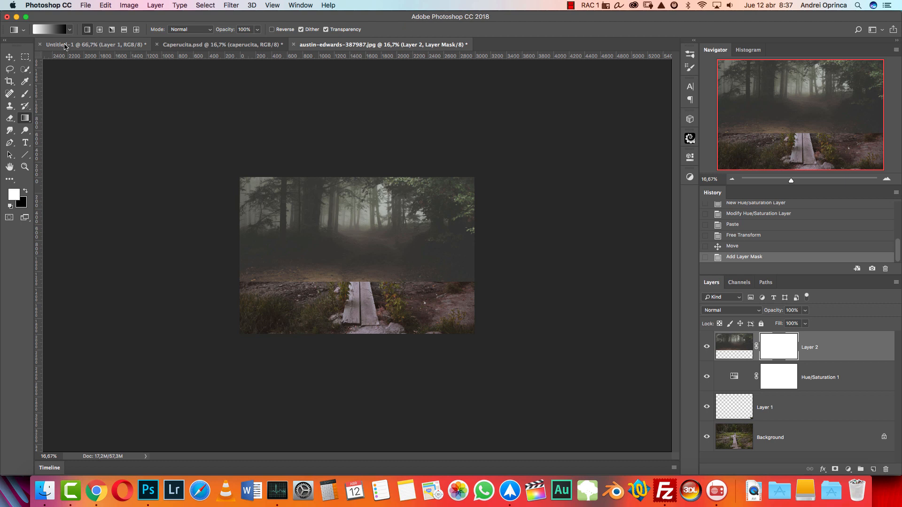
Step: Draw a vertical black-to-white gradient on the forest layer's mask to fade it into the boardwalk
{"action": "left_click", "coordinate": [49, 30]}
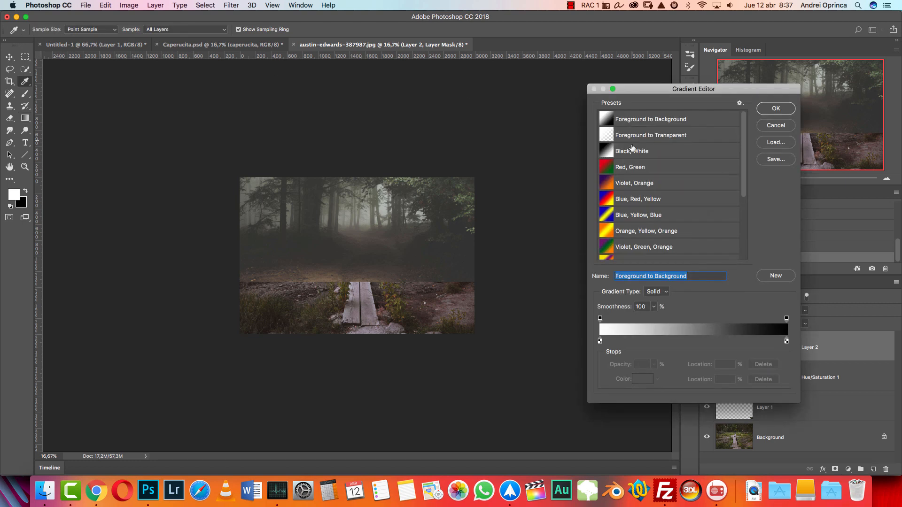
{"action": "left_click", "coordinate": [774, 108]}
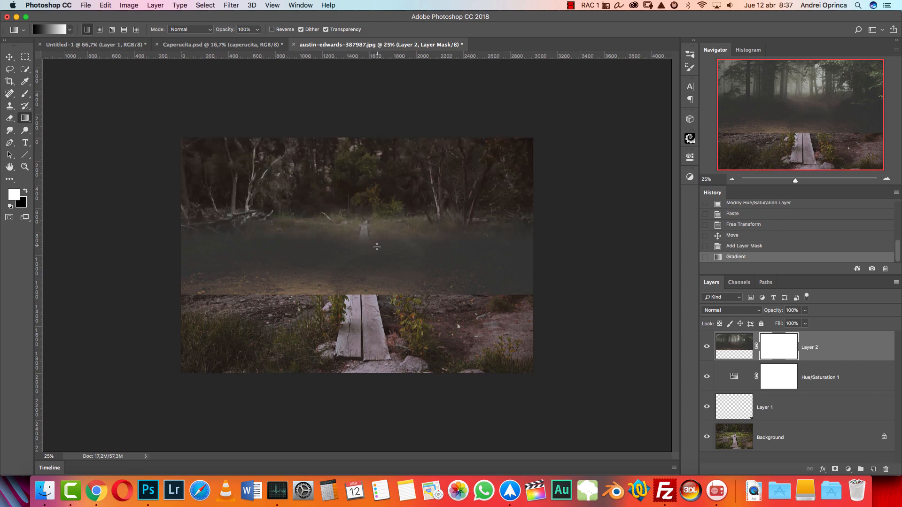
{"action": "key", "text": "cmd+z"}
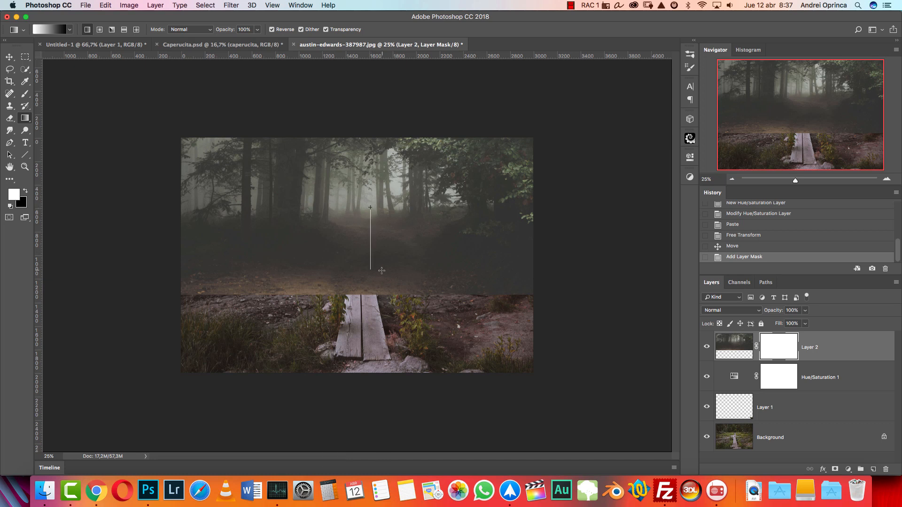
{"action": "left_click_drag", "start_coordinate": [370, 207], "coordinate": [370, 271]}
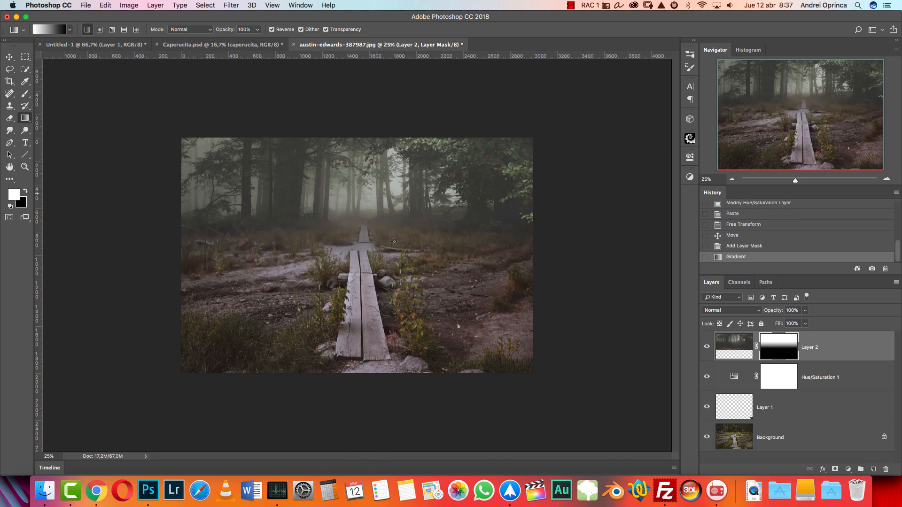
{"action": "mouse_move", "coordinate": [408, 298]}
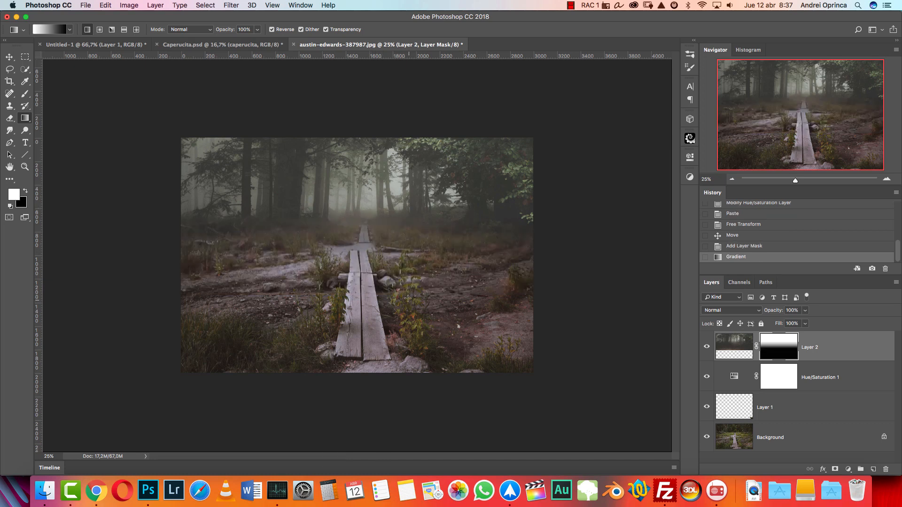
{"action": "key", "text": "cmd+1"}
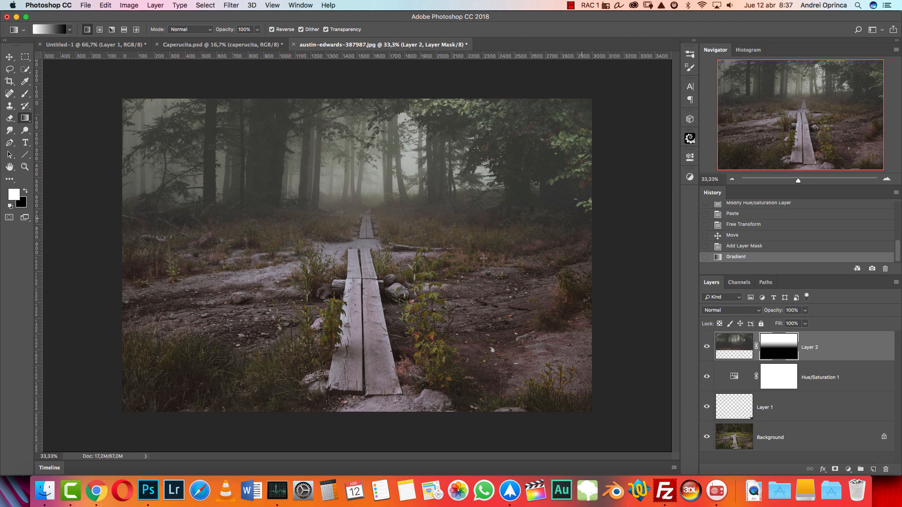
{"action": "mouse_move", "coordinate": [449, 231]}
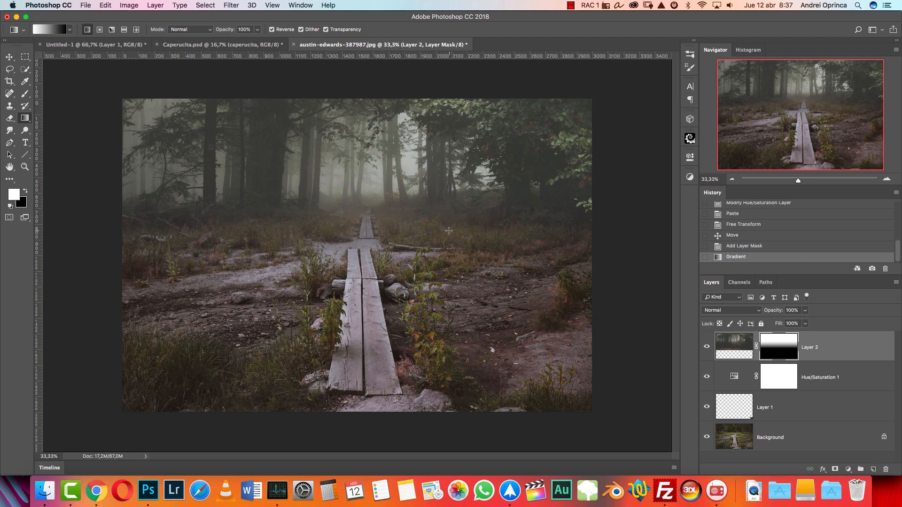
{"action": "mouse_move", "coordinate": [408, 267]}
{"action": "type", "text": "forest"}
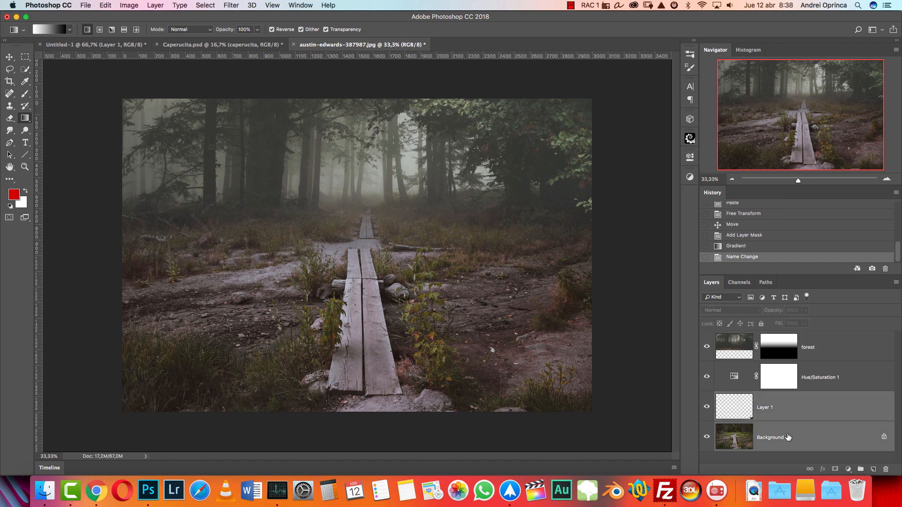
Step: Merge the empty Layer 1 down into the Background layer
{"action": "left_click", "coordinate": [764, 407]}
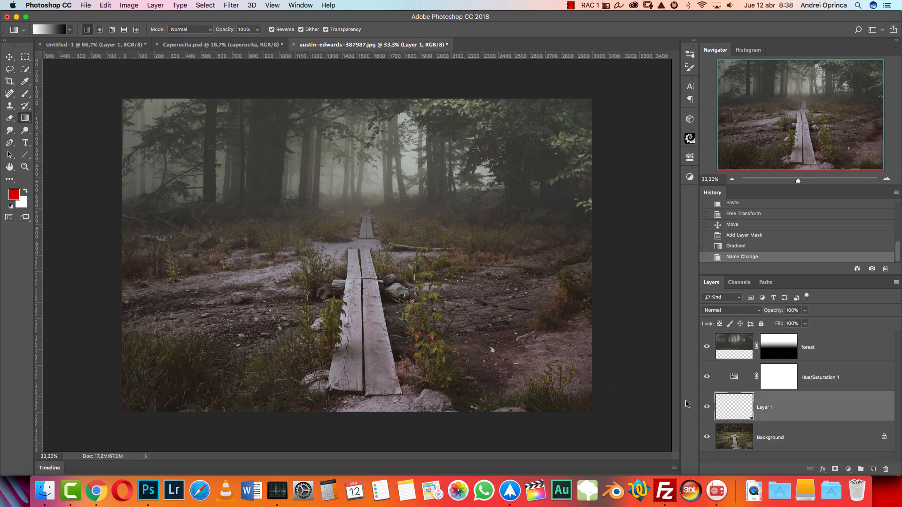
{"action": "key", "text": "cmd+e"}
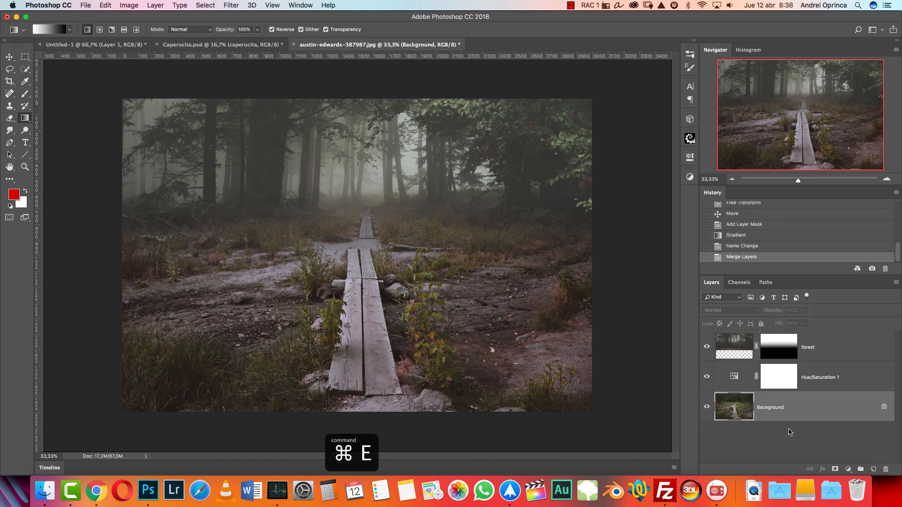
{"action": "key", "text": "Escape"}
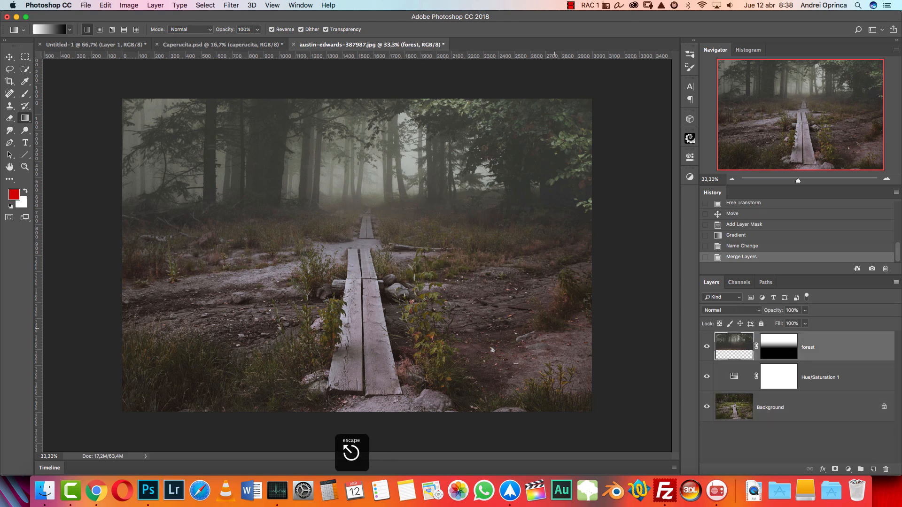
{"action": "key", "text": "escape"}
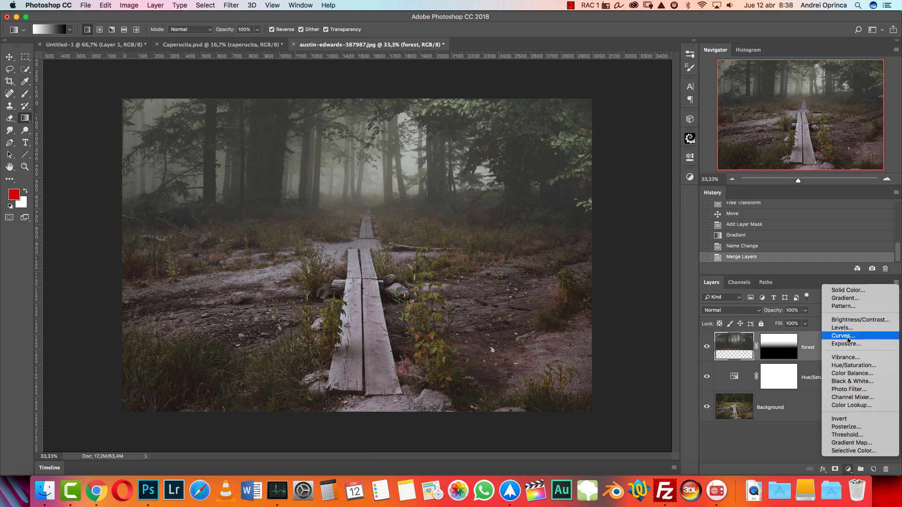
Step: Add a Levels adjustment clipped to the forest layer and move the black input slider right to deepen shadows
{"action": "left_click", "coordinate": [840, 327]}
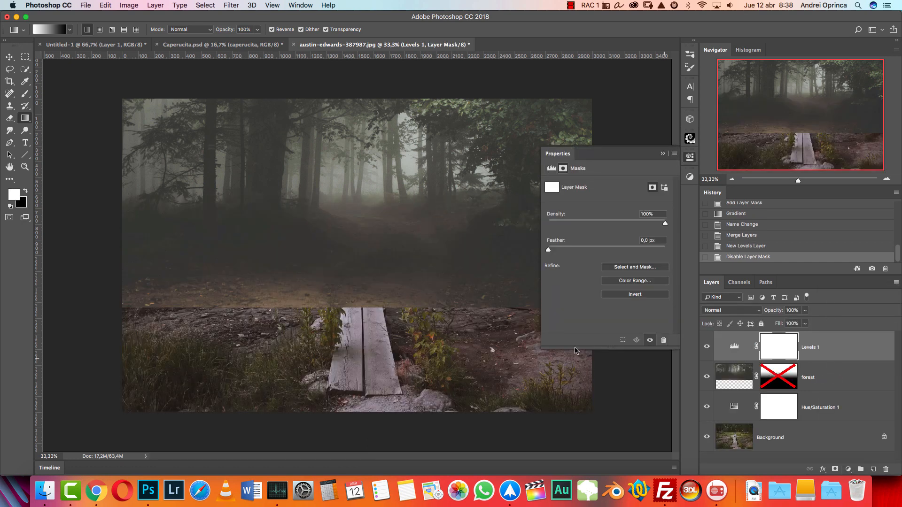
{"action": "key", "text": "cmd+1"}
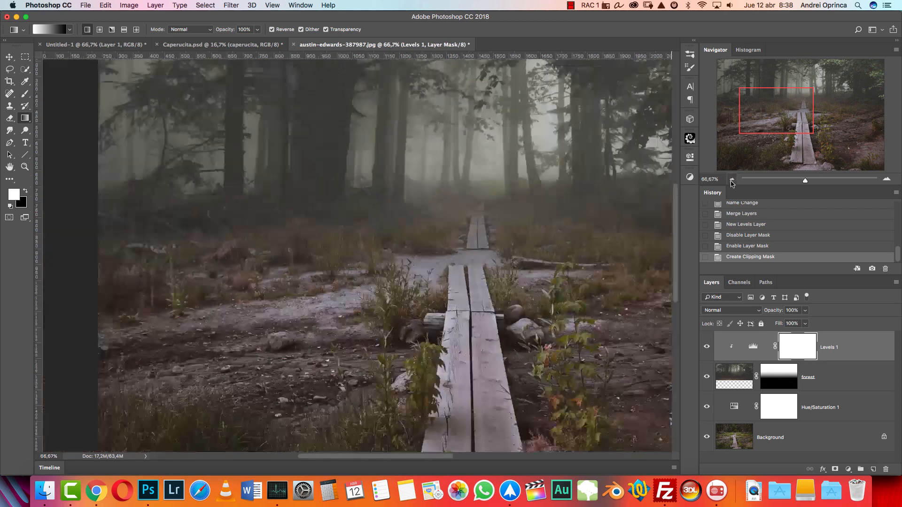
{"action": "left_click", "coordinate": [732, 179]}
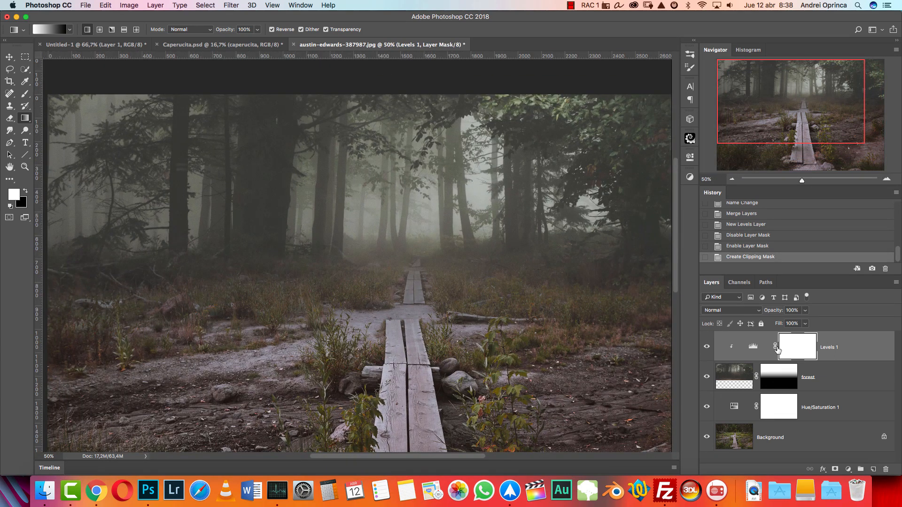
{"action": "mouse_move", "coordinate": [756, 361]}
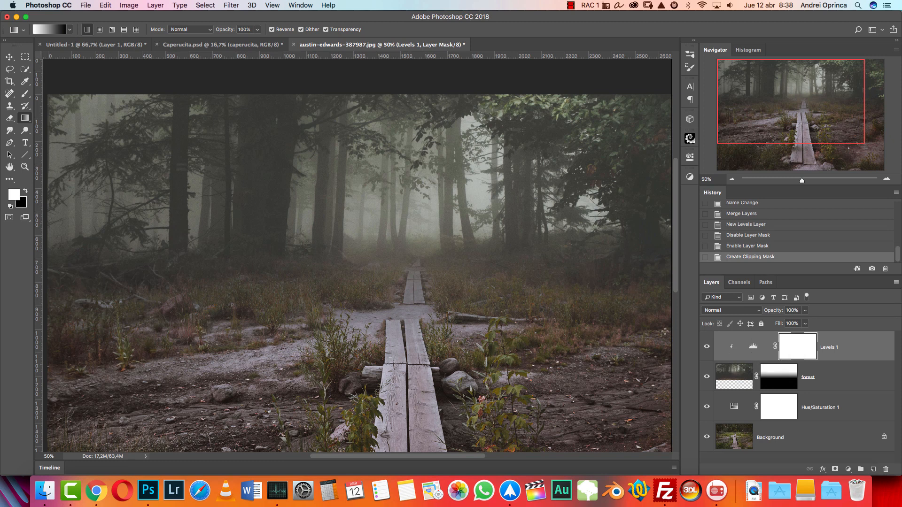
{"action": "double_click", "coordinate": [753, 346]}
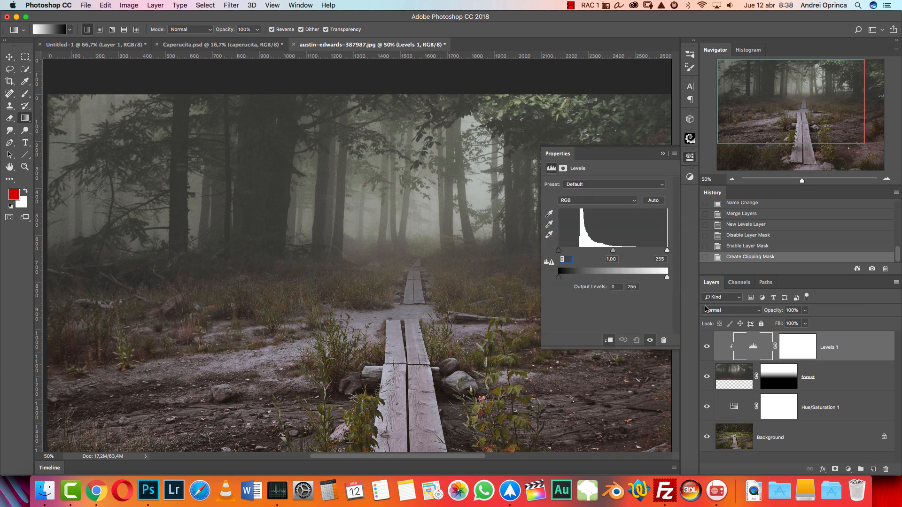
{"action": "mouse_move", "coordinate": [566, 251]}
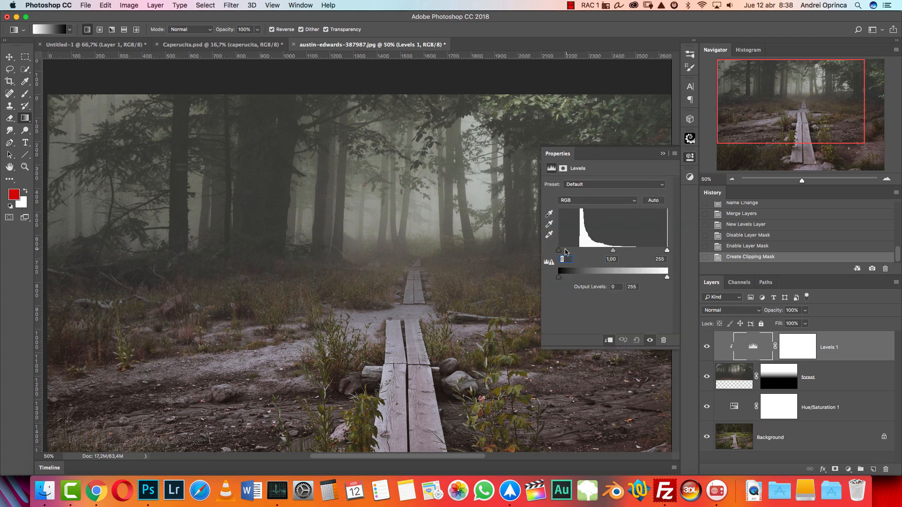
{"action": "left_click_drag", "start_coordinate": [557, 250], "coordinate": [564, 250]}
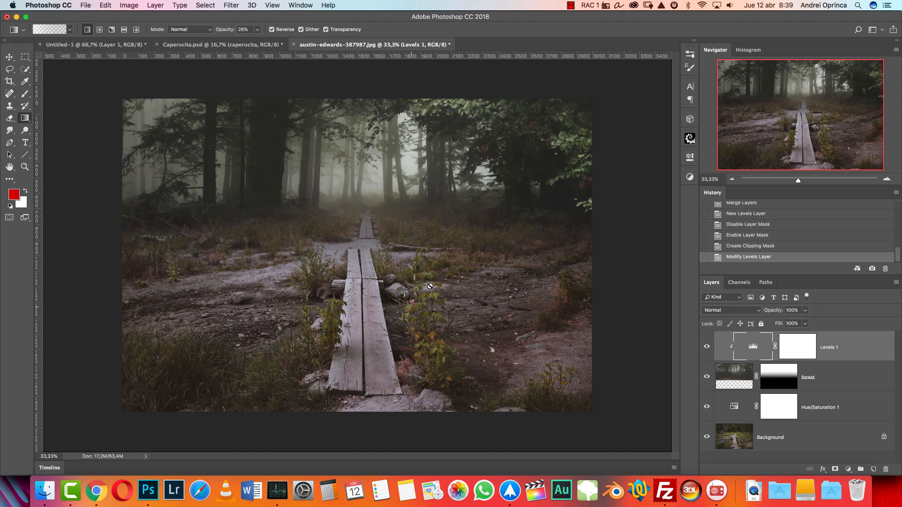
{"action": "mouse_move", "coordinate": [319, 146]}
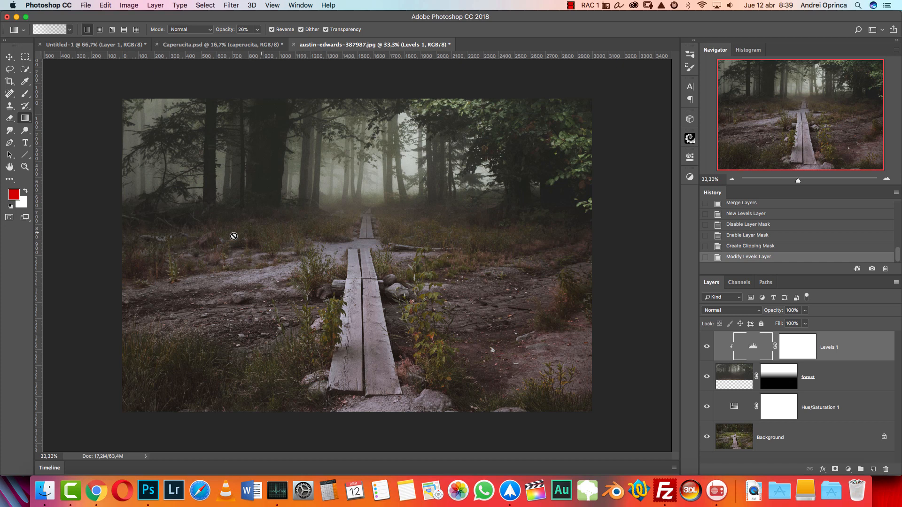
{"action": "mouse_move", "coordinate": [390, 304]}
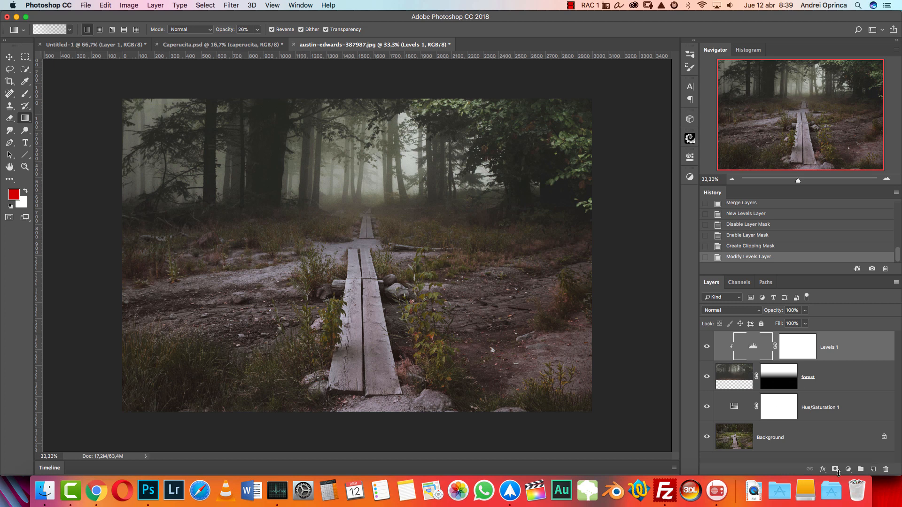
Step: Add a Solid Color fill layer and set its colour to a muted blue
{"action": "left_click", "coordinate": [848, 469]}
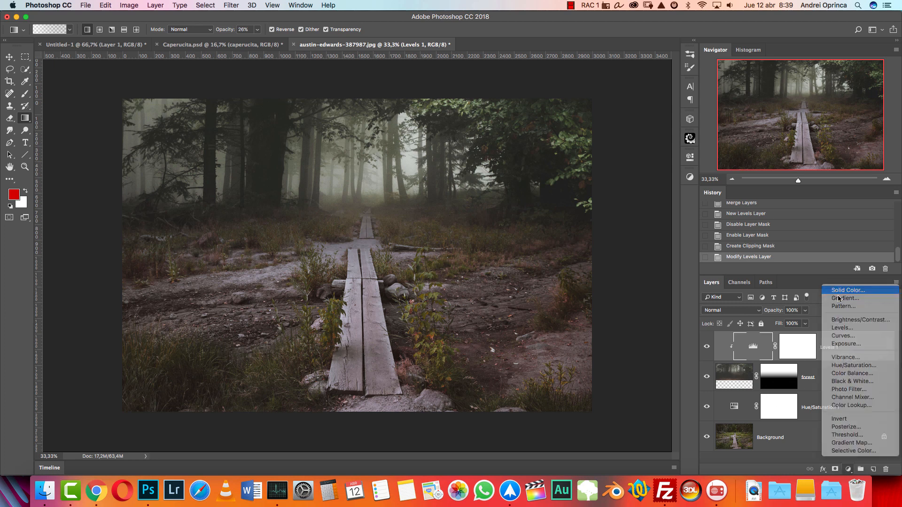
{"action": "left_click", "coordinate": [845, 290]}
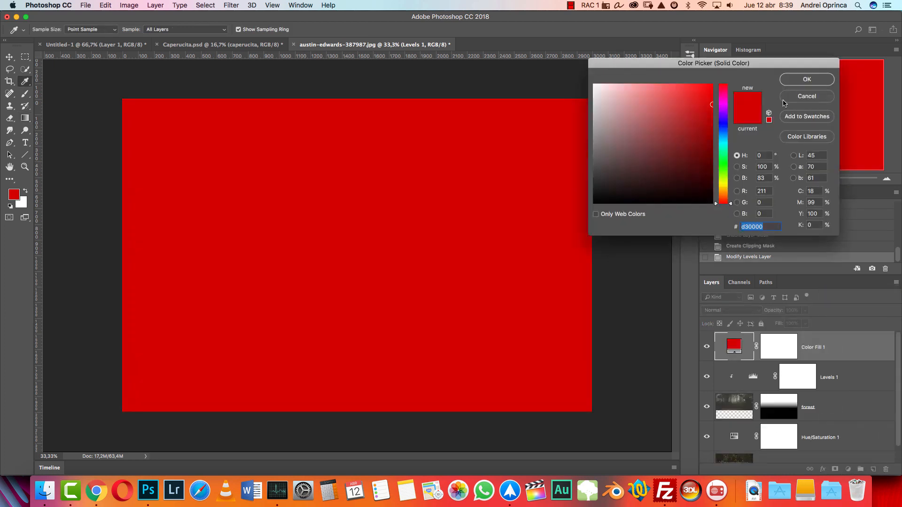
{"action": "left_click", "coordinate": [806, 79]}
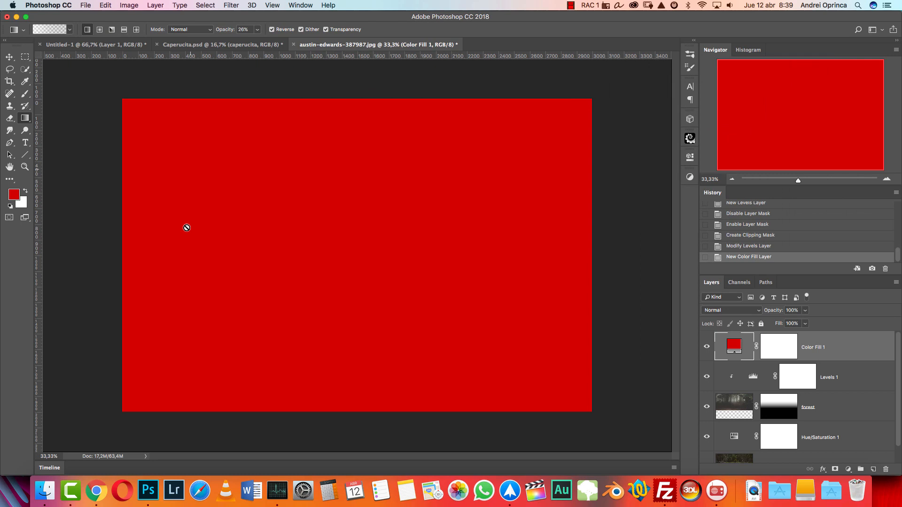
{"action": "mouse_move", "coordinate": [690, 339]}
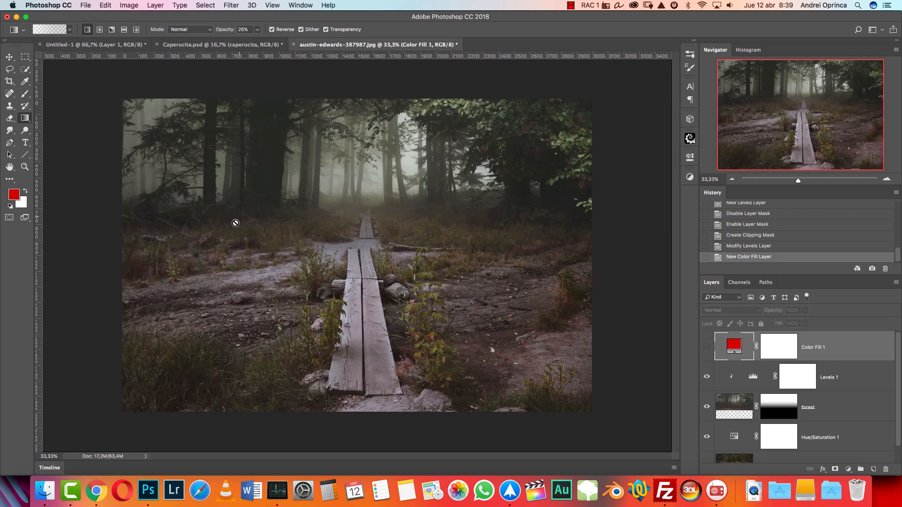
{"action": "mouse_move", "coordinate": [434, 224]}
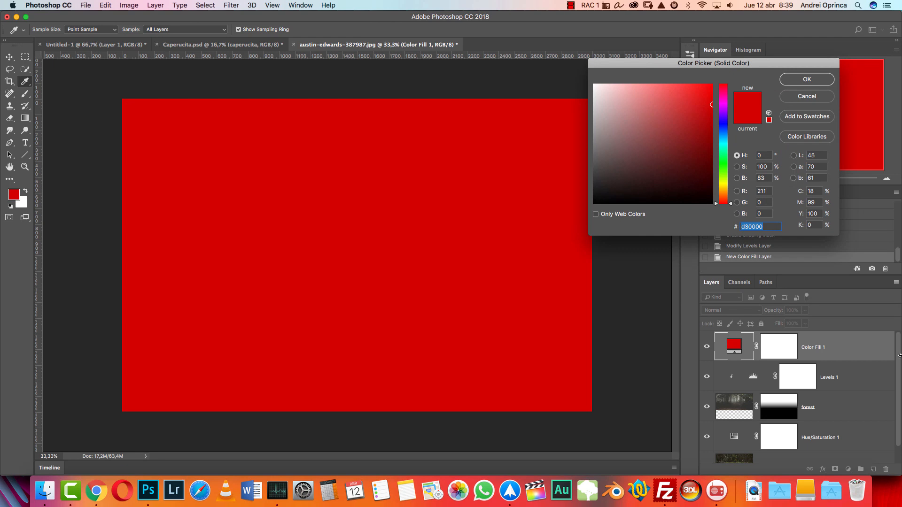
{"action": "left_click", "coordinate": [806, 79]}
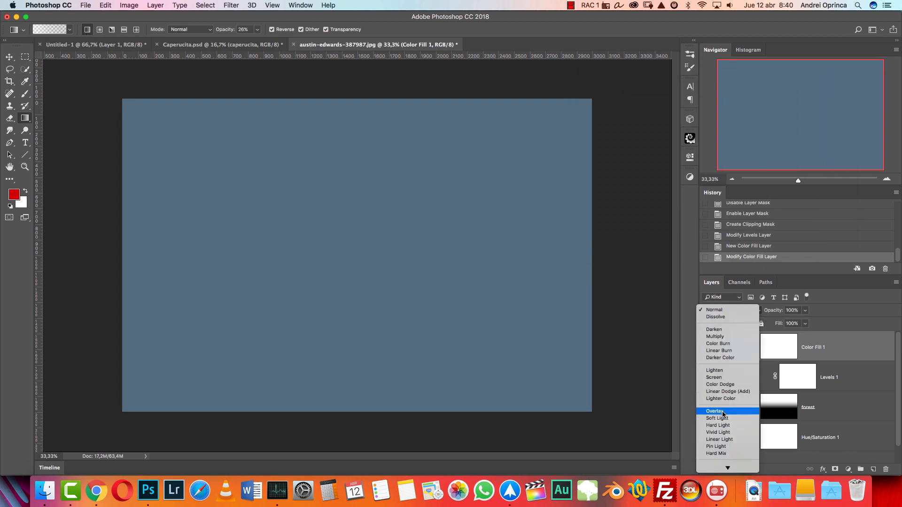
Step: Set the blue fill layer's blend mode to Overlay
{"action": "left_click", "coordinate": [714, 411]}
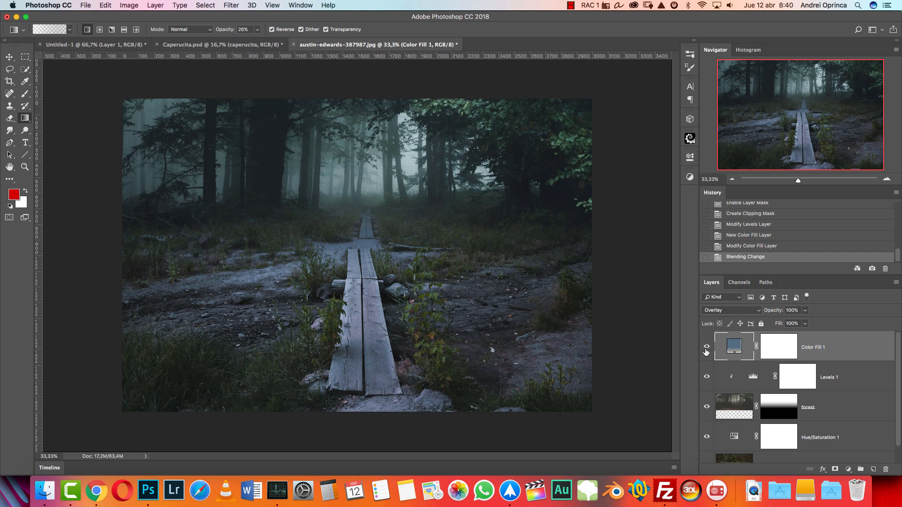
{"action": "left_click", "coordinate": [706, 346]}
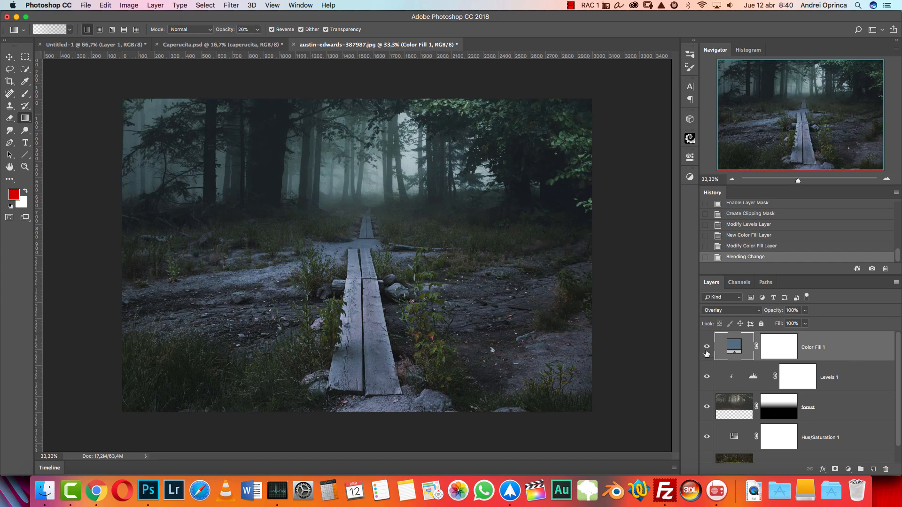